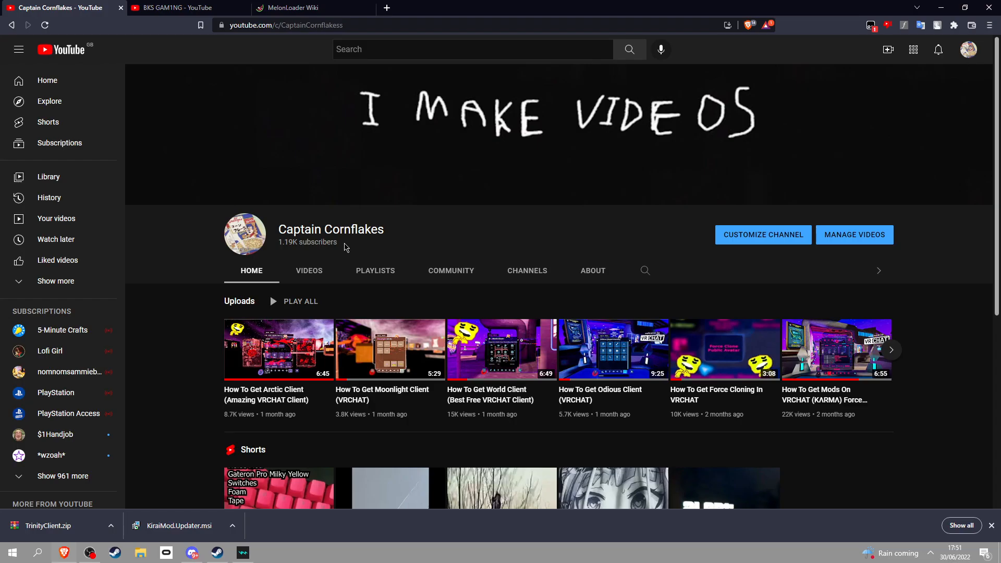
mouse_move(362, 256)
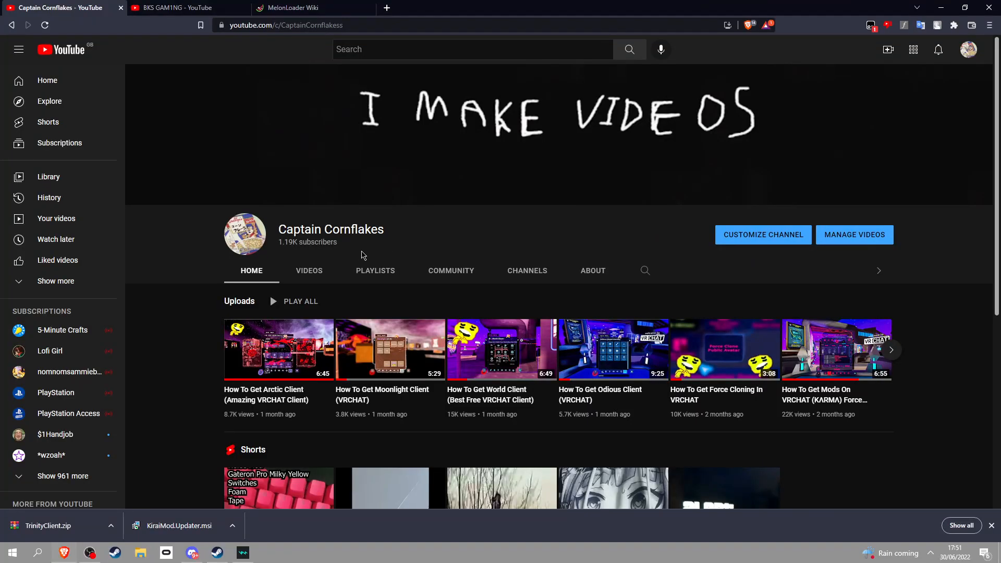
mouse_move(421, 233)
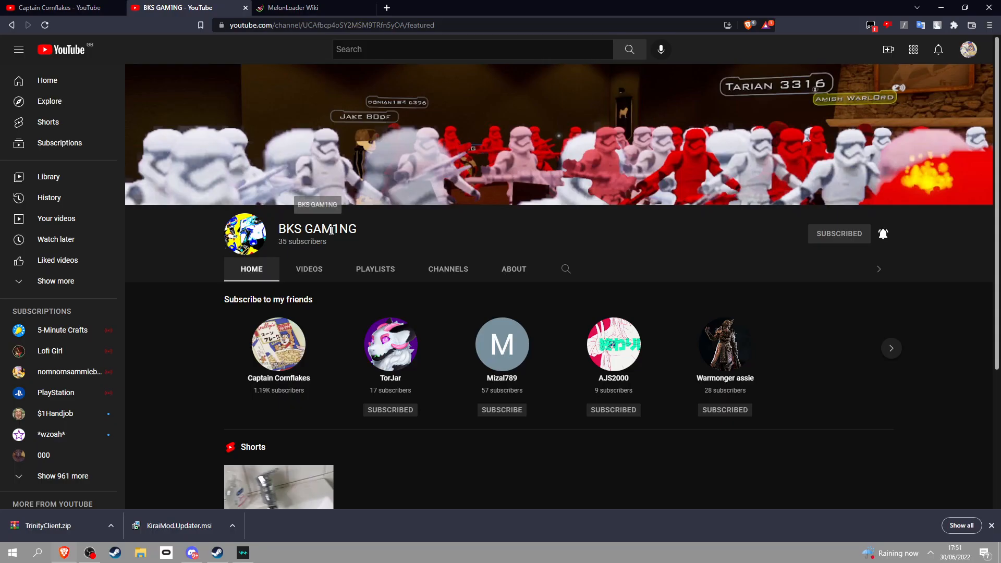
Step: Switch to the BKS GAM1NG YouTube tab showing the channel home page
double_click(317, 228)
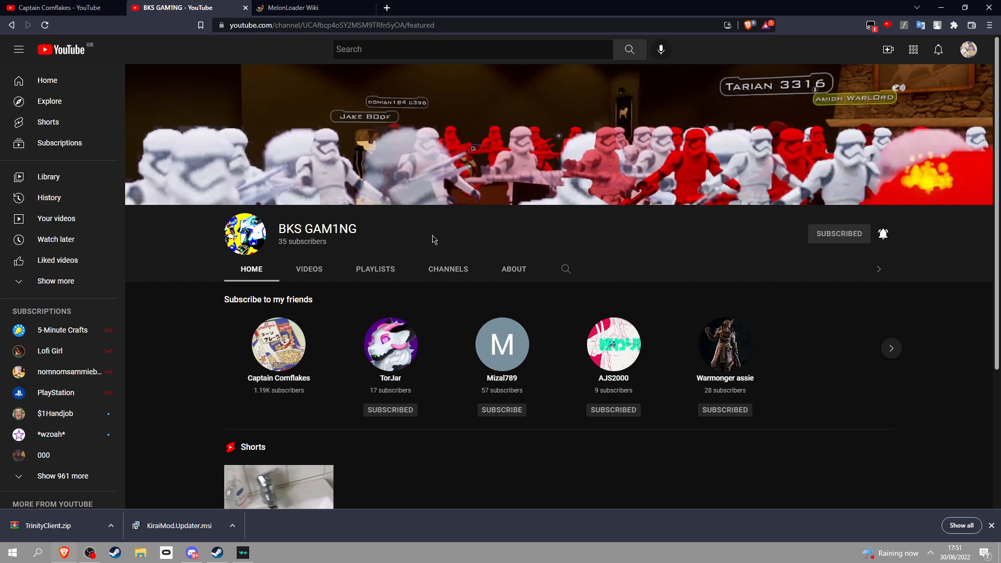
mouse_move(433, 237)
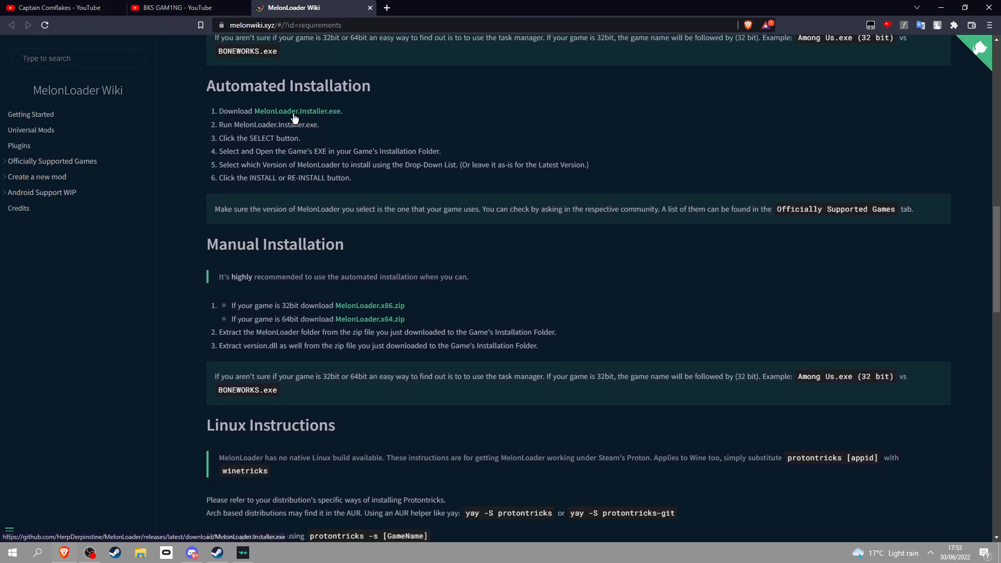
Step: Download MelonLoader.Installer.exe from the wiki and minimize the browser to the desktop
click(297, 111)
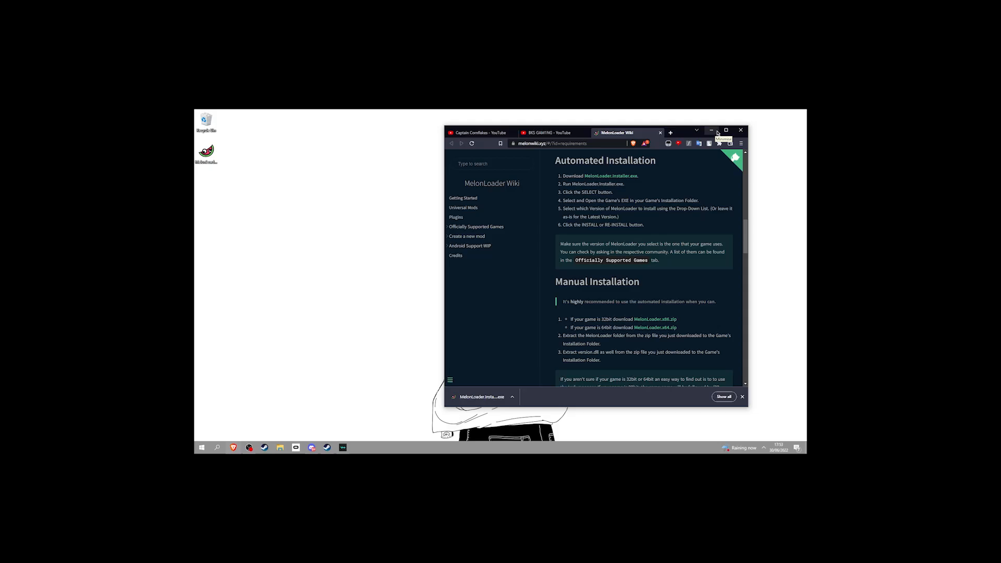
click(716, 131)
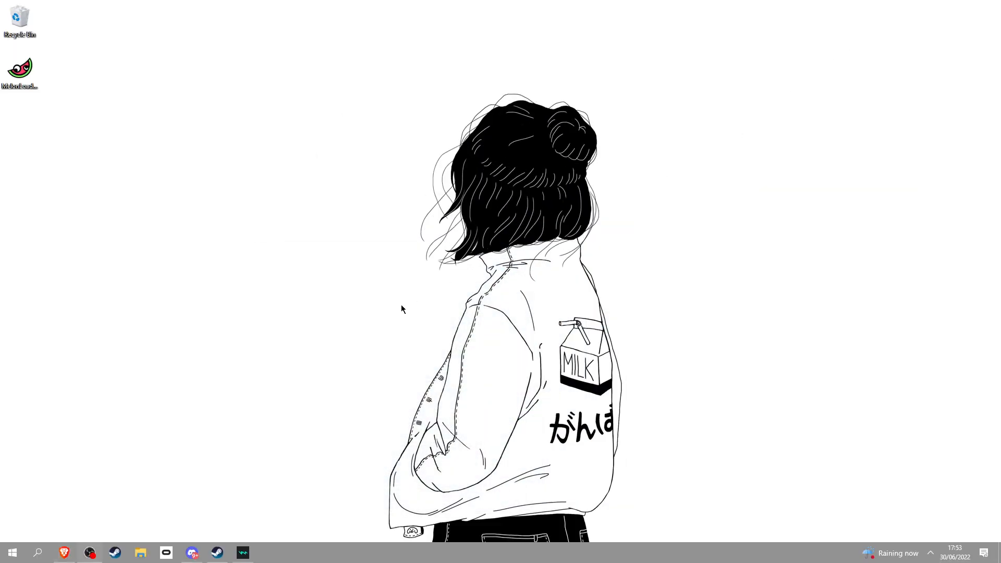
mouse_move(192, 553)
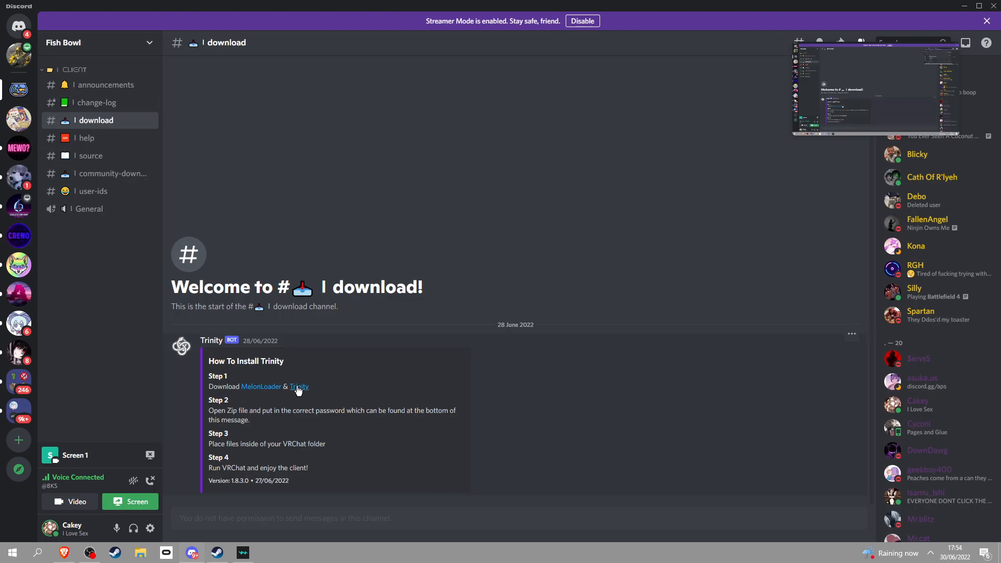
Step: Save TrinityClient.zip from the Discord anonfiles link to the Desktop and minimize Discord
click(300, 386)
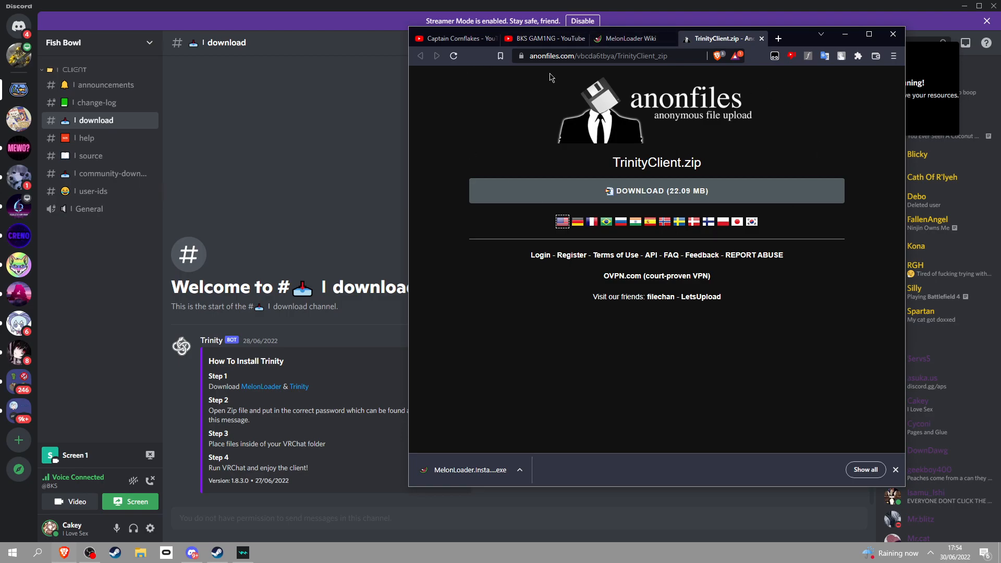
click(656, 191)
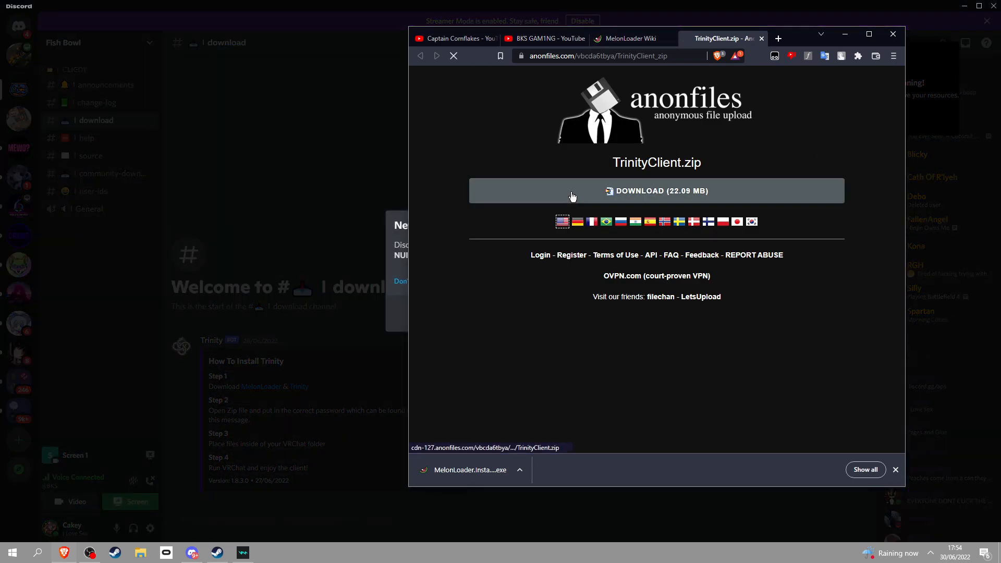
click(657, 190)
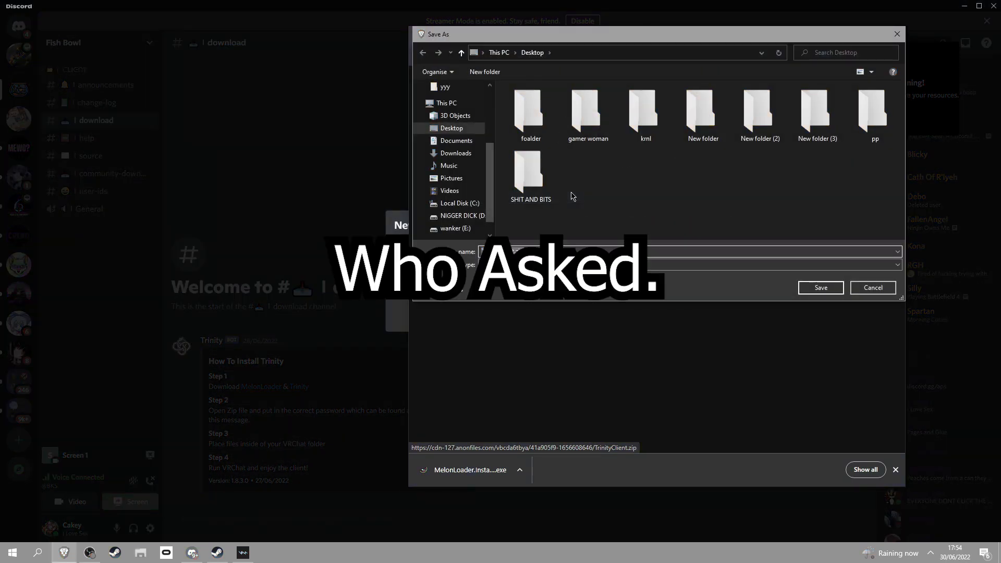
click(872, 288)
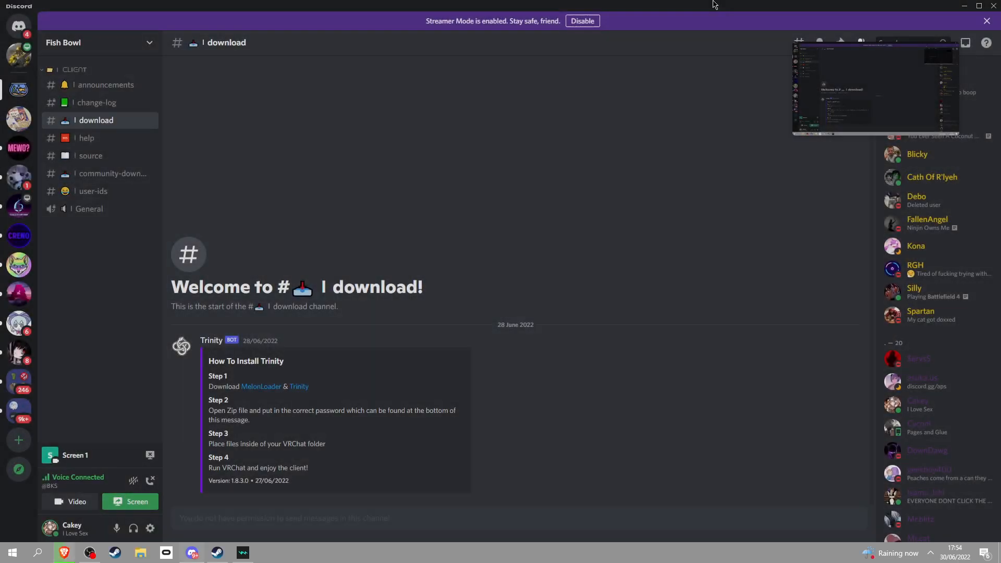
click(966, 6)
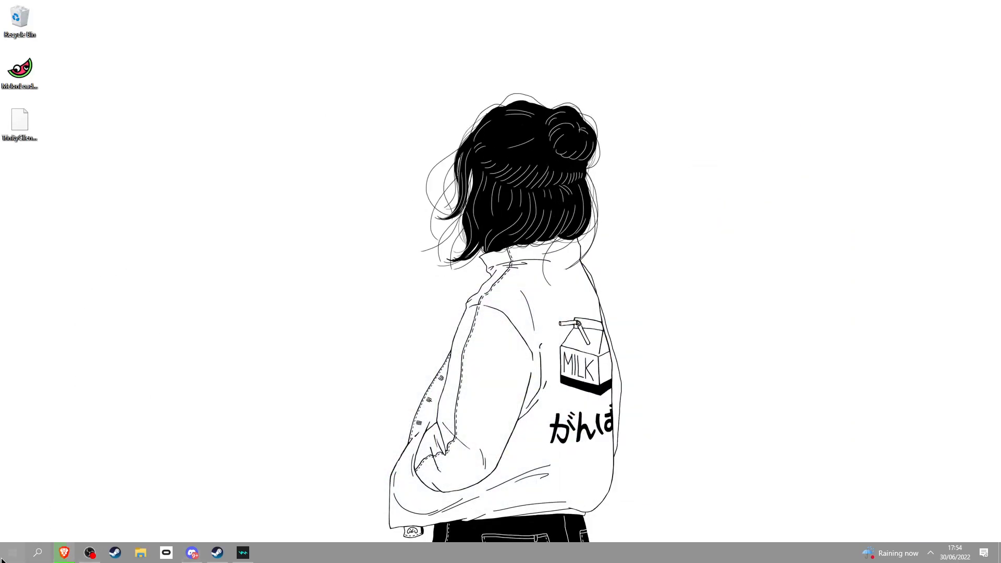
Step: Find Virus & threat protection, switch its protections off, and close Windows Security and Settings
text(virsu)
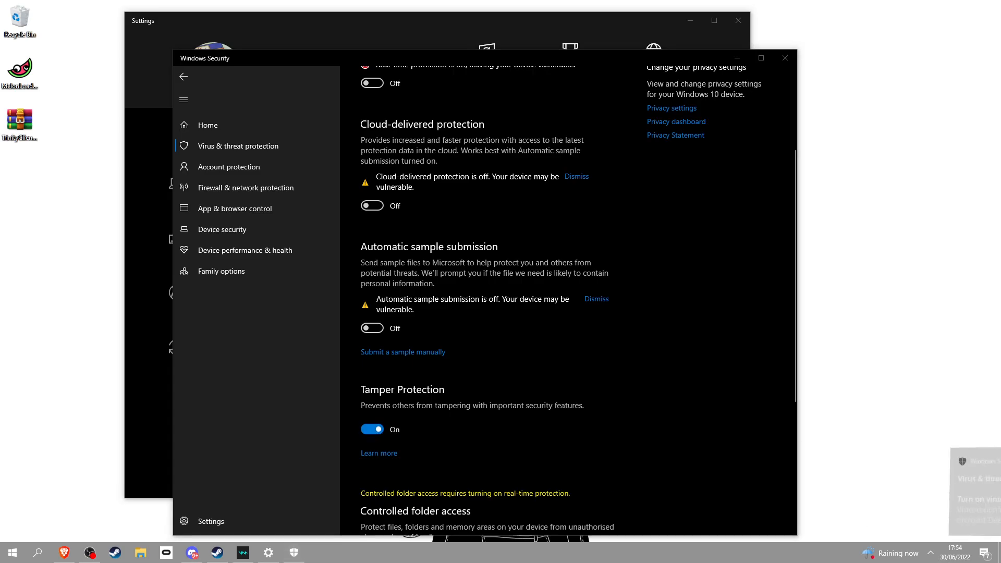
click(785, 59)
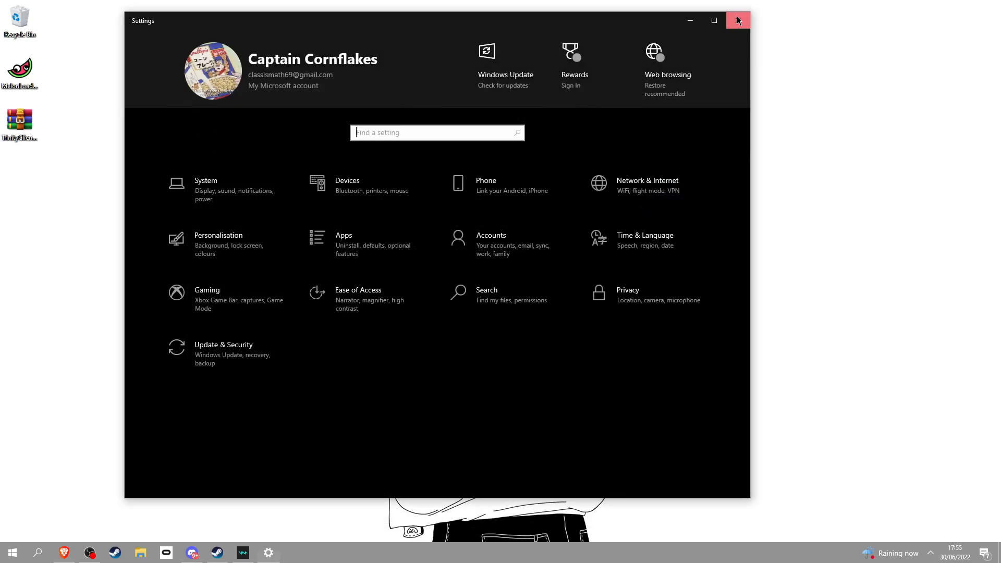
click(738, 20)
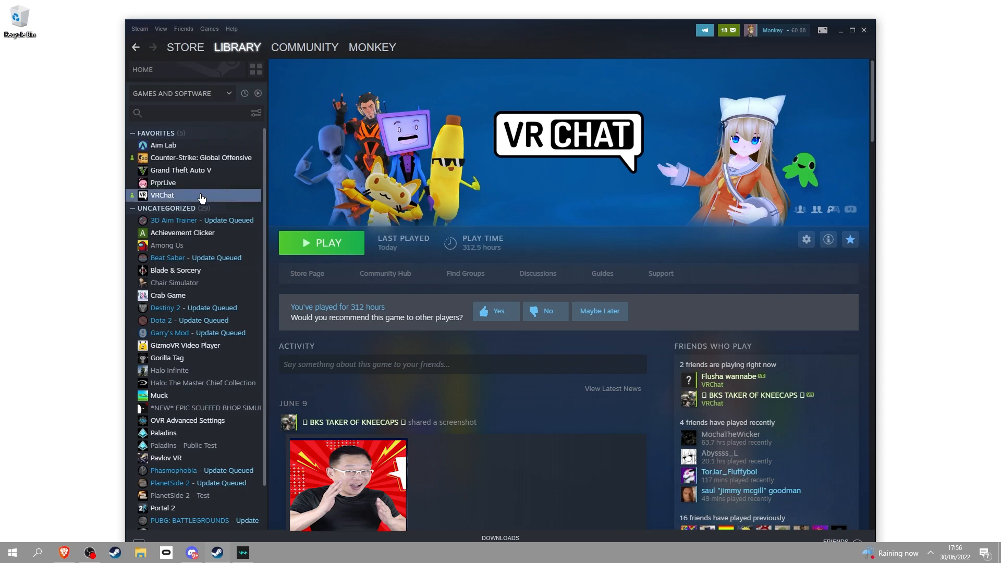
Step: Browse VRChat's local files from Steam and select VRChat.exe for the MelonLoader installer
right_click(163, 195)
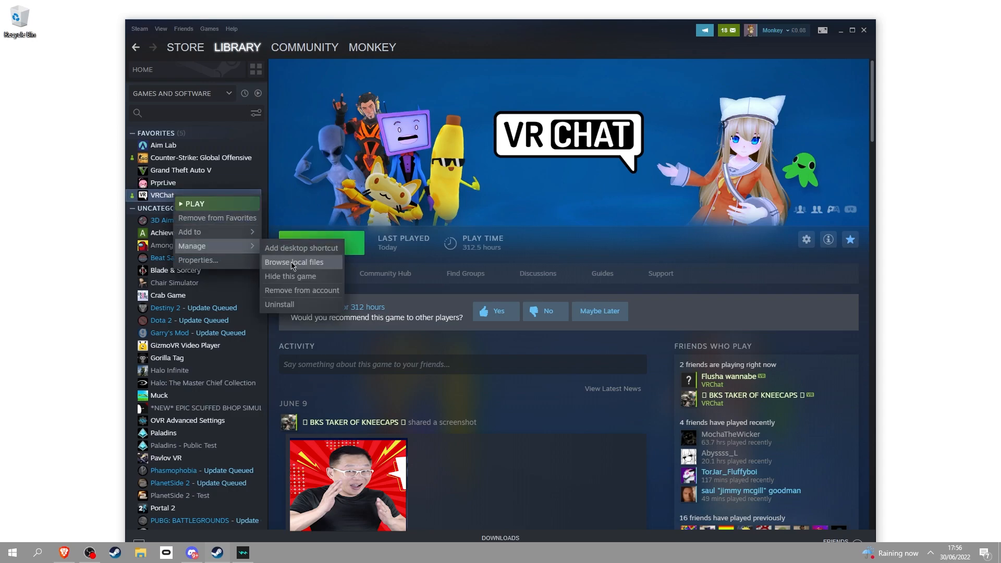
click(294, 262)
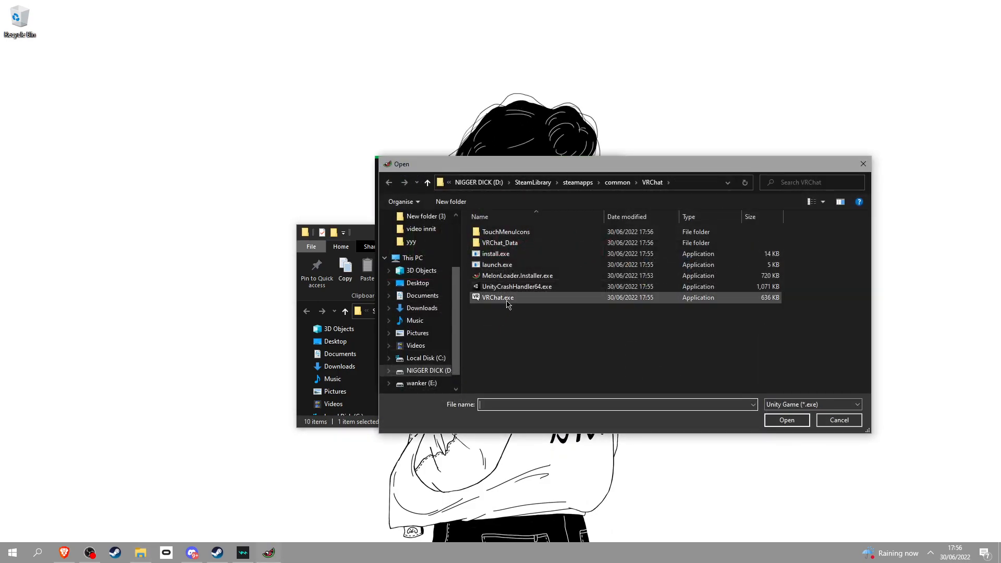
click(786, 420)
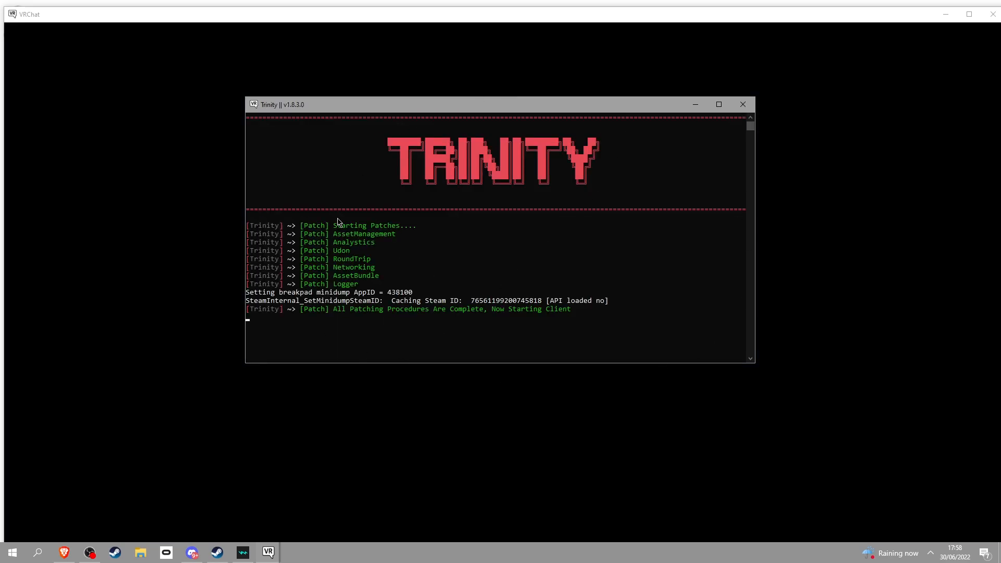
Step: Launch VRChat so the Trinity console applies its patches on startup
click(11, 553)
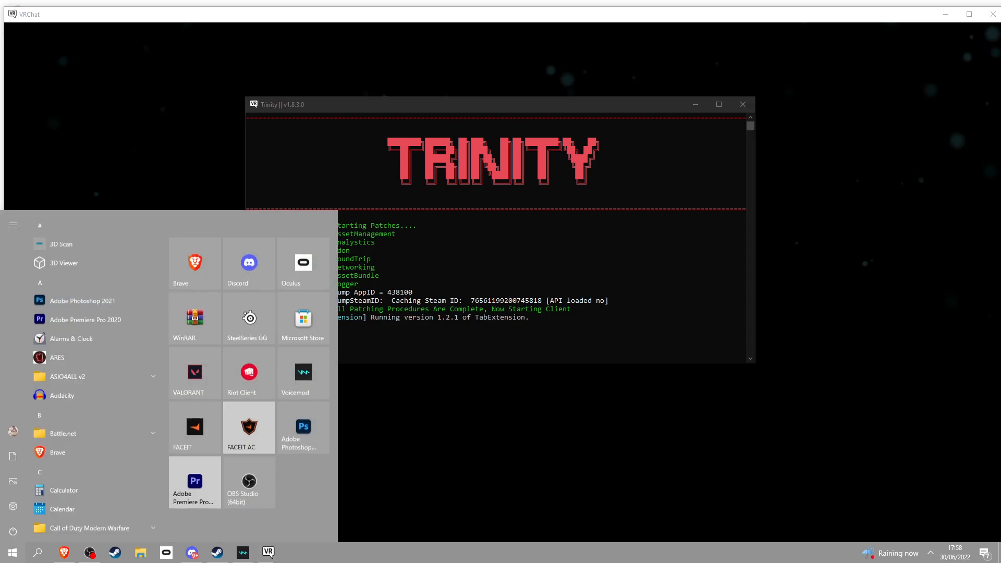
click(742, 104)
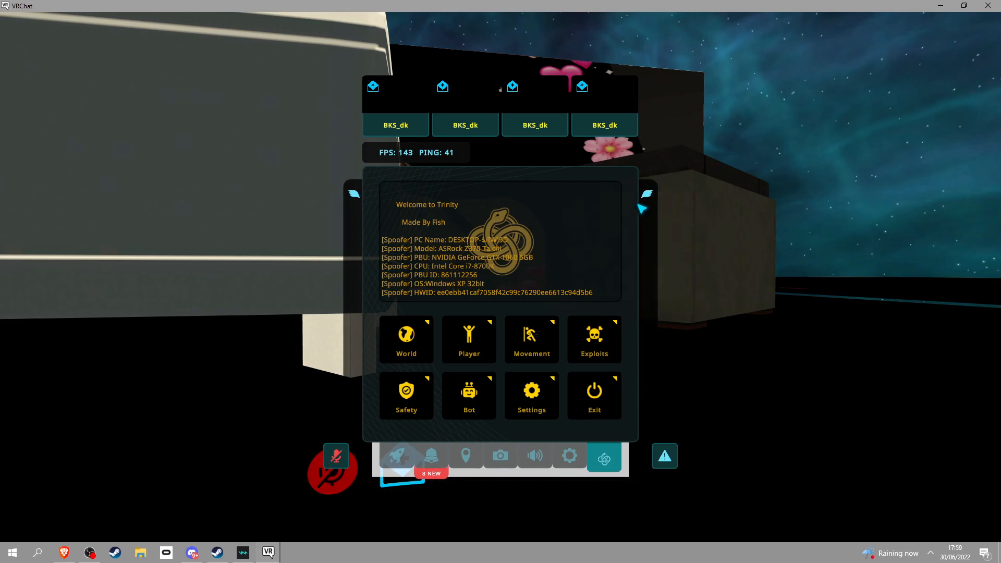
mouse_move(480, 194)
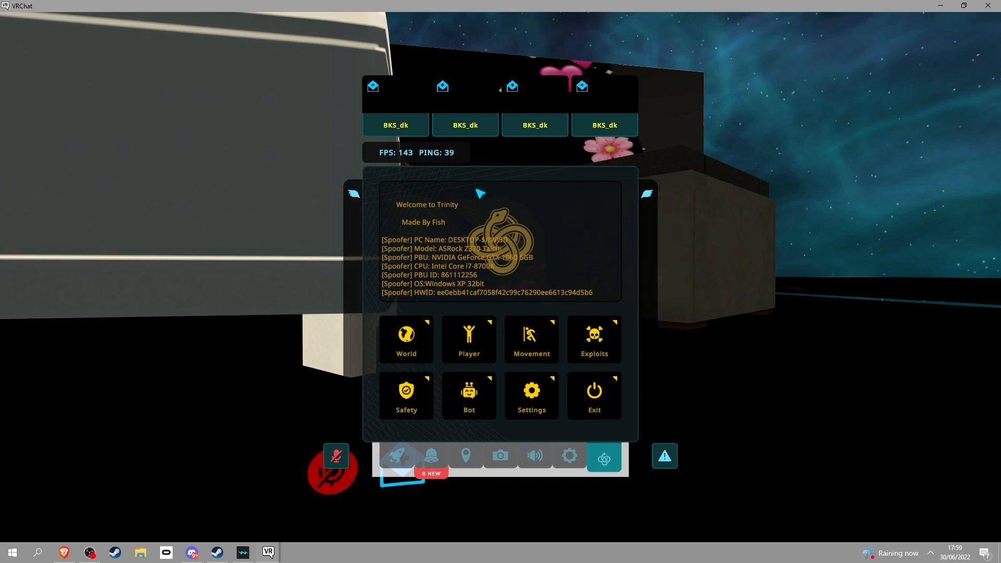
mouse_move(515, 221)
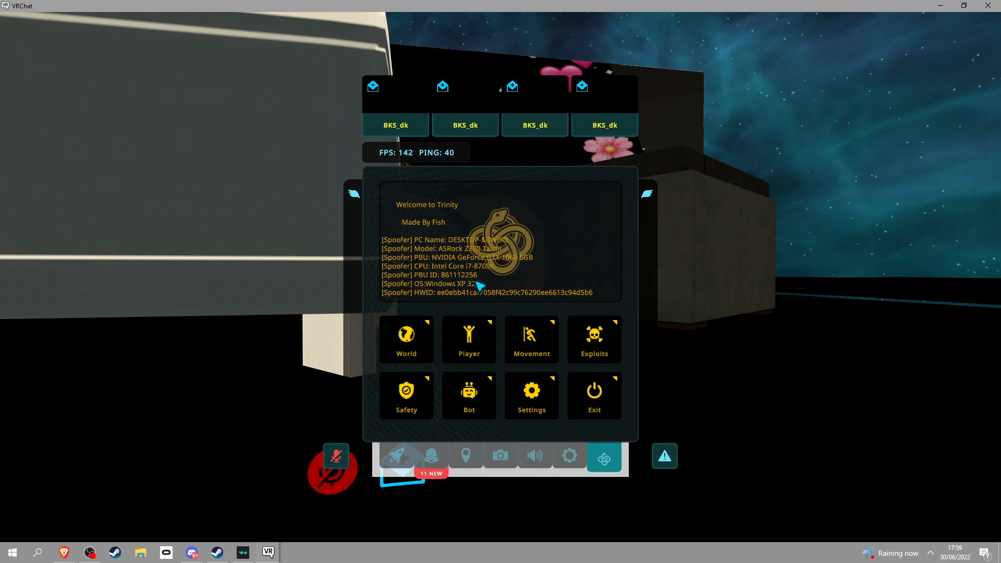
Step: View Trinity's World Hacks and Dynamic Bones pages, returning to the main menu each time
click(406, 339)
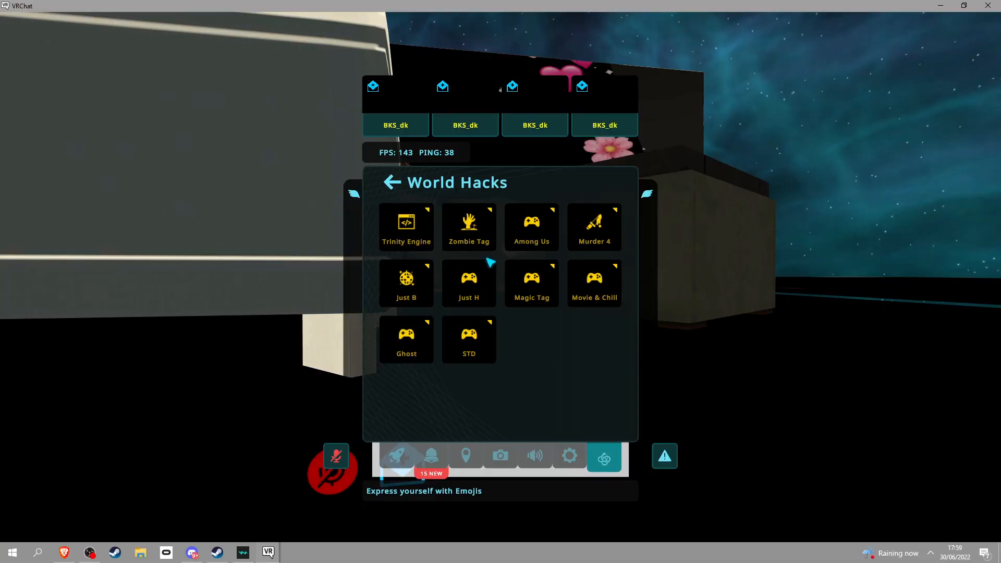
click(392, 182)
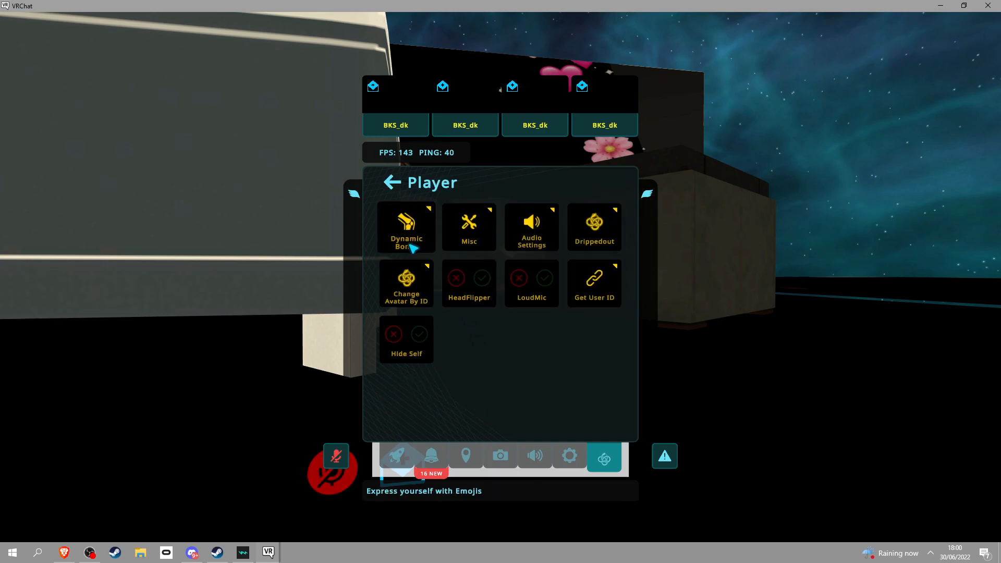
click(406, 226)
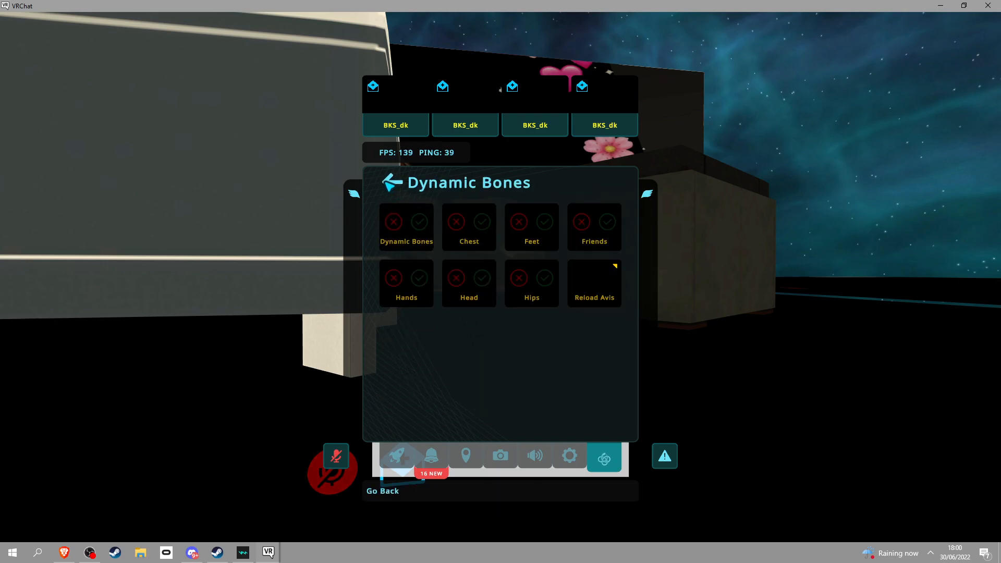
click(390, 182)
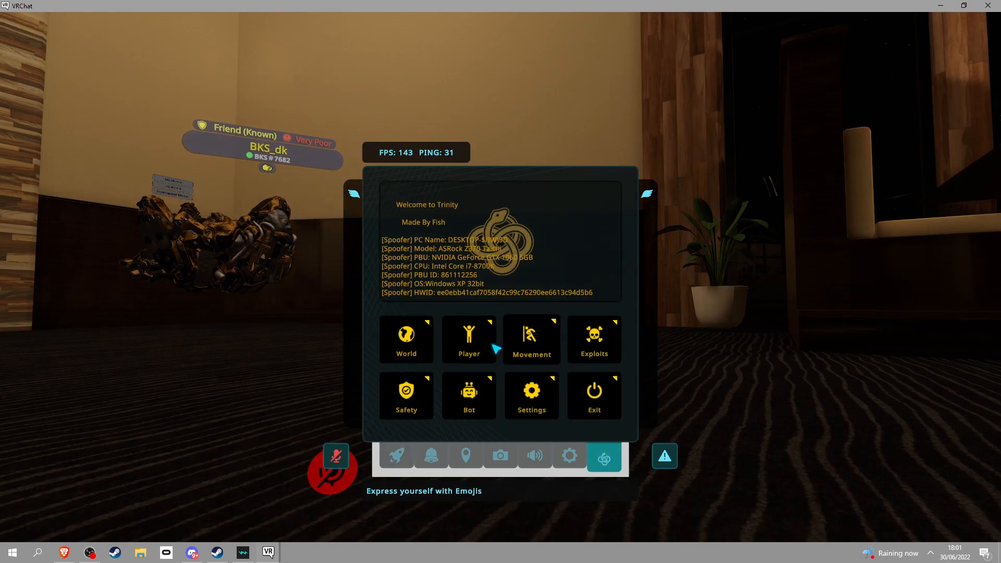
Step: View the Exploits and Avatar Exploits pages, go back, and bring up Trinity's Settings page
click(468, 339)
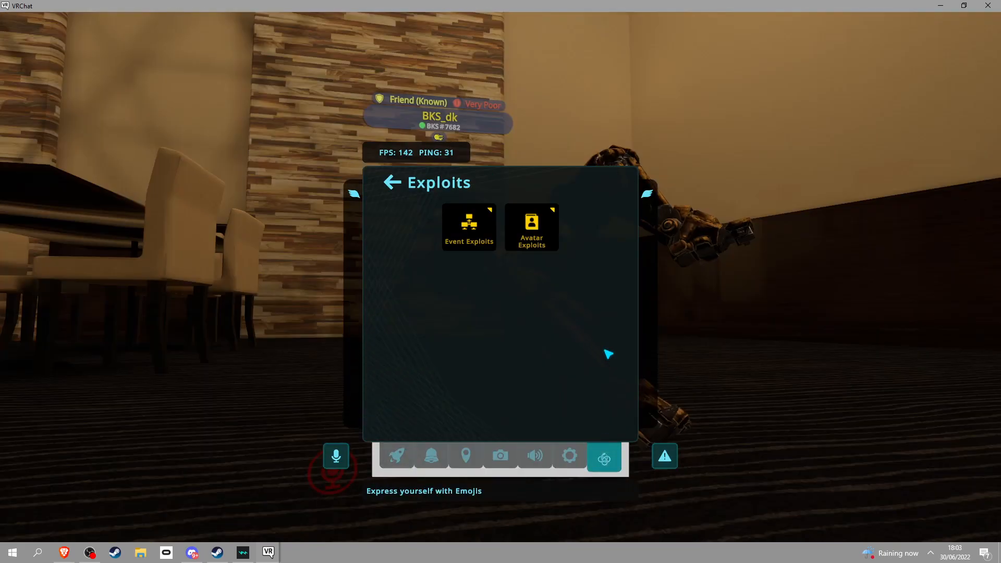
click(468, 227)
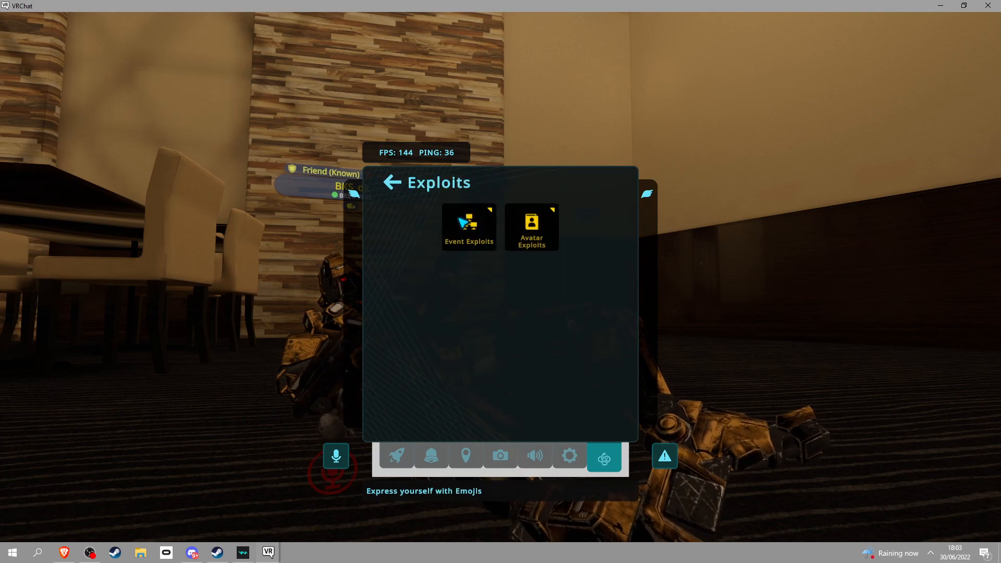
click(531, 226)
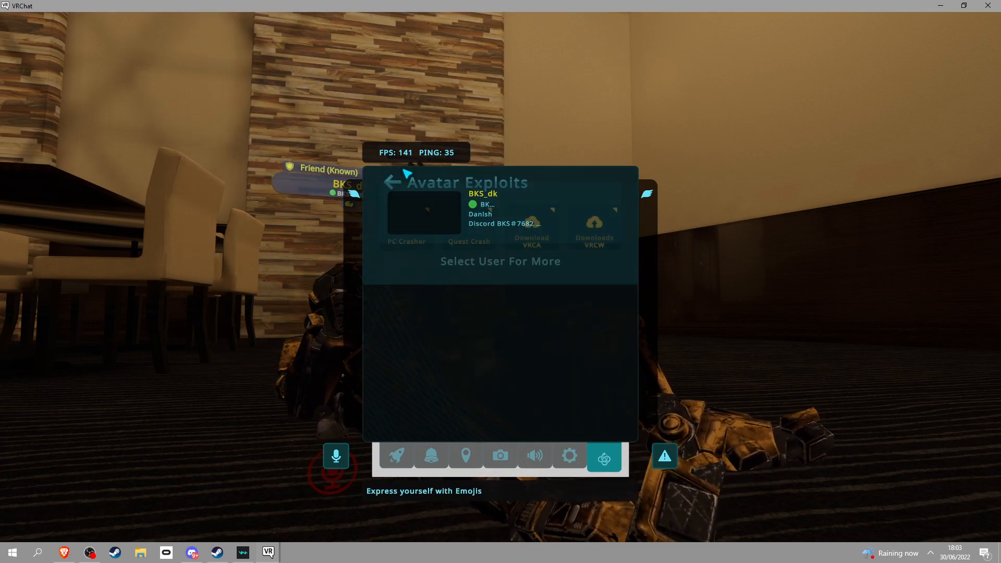
click(393, 183)
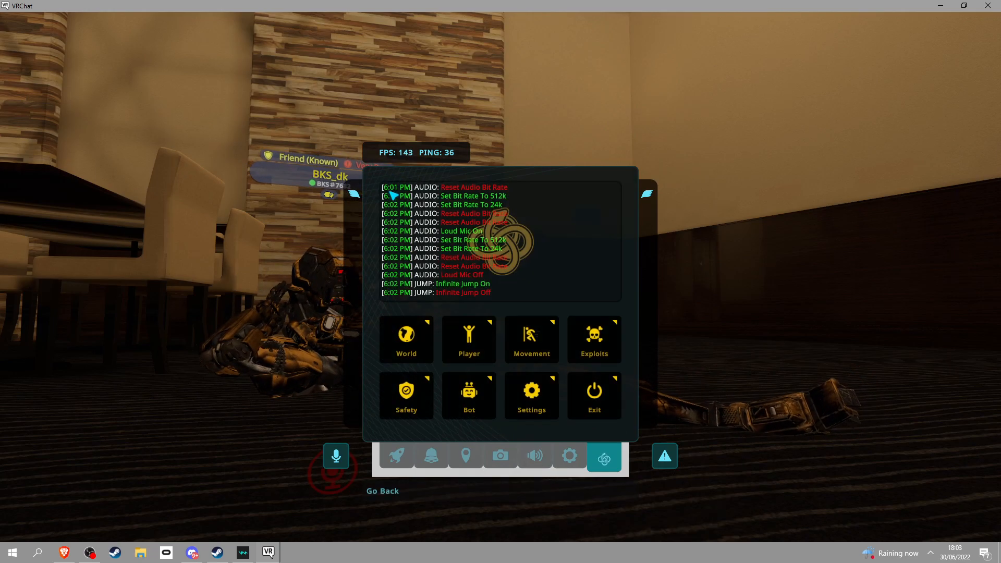
click(531, 395)
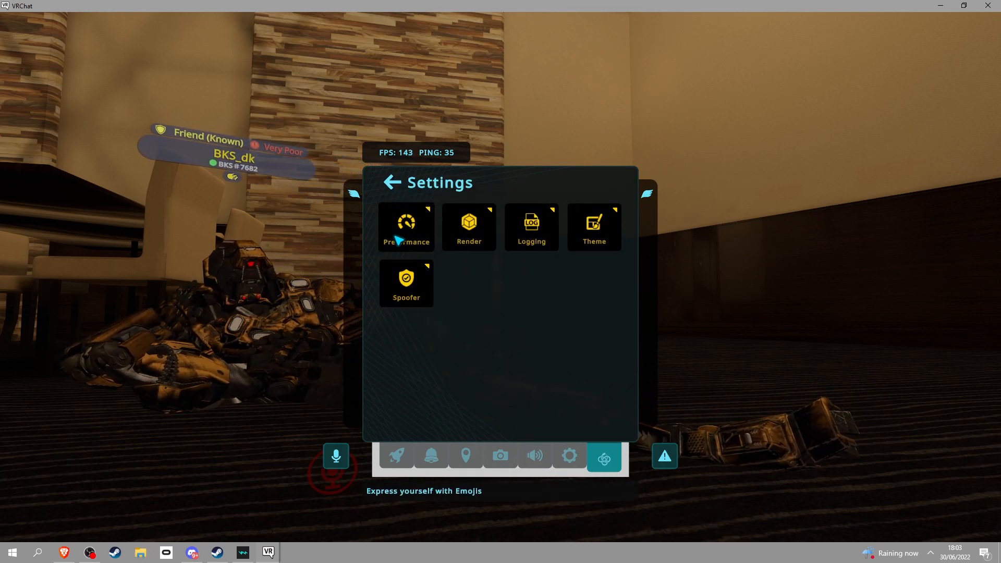